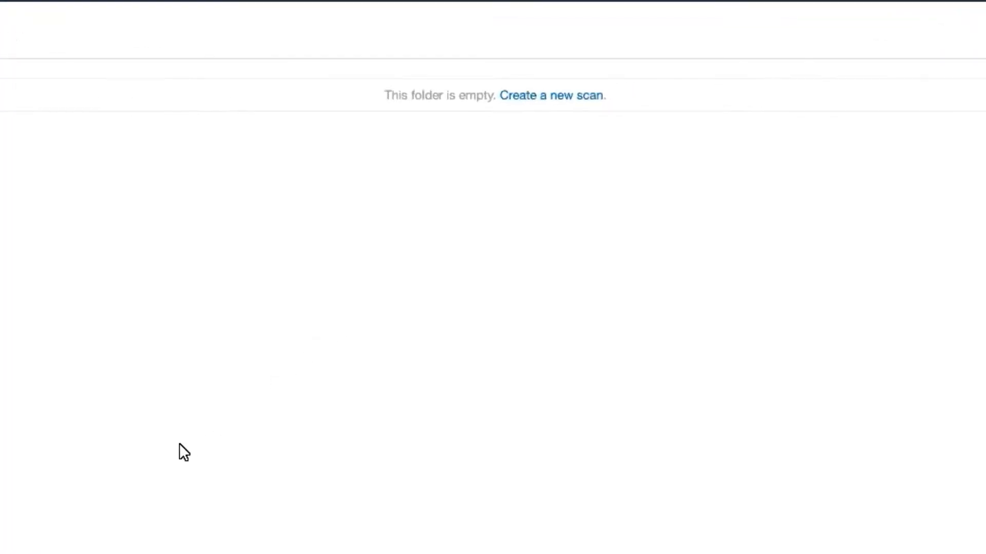
Start a new scan from the empty folder, bringing up the scan template gallery.
left_click(555, 96)
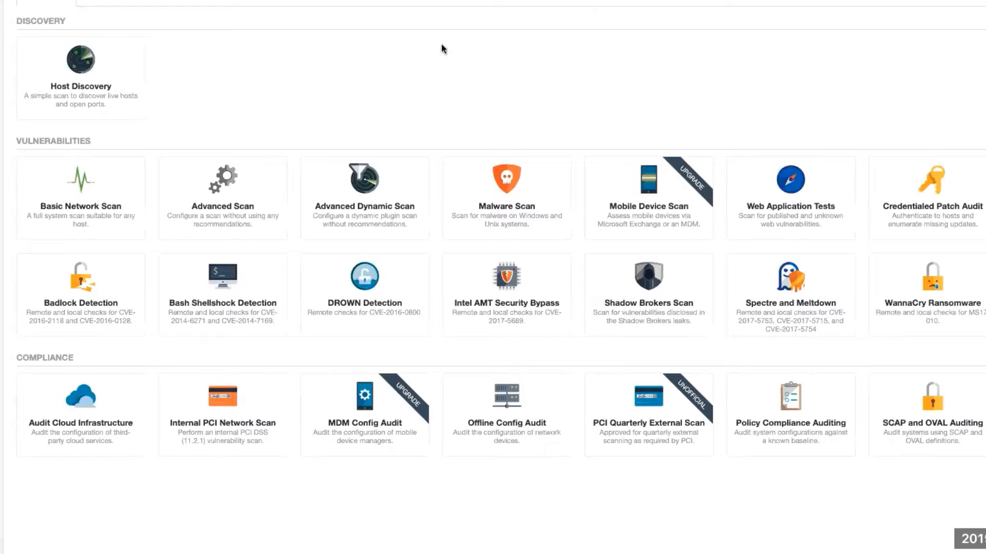
mouse_move(80, 196)
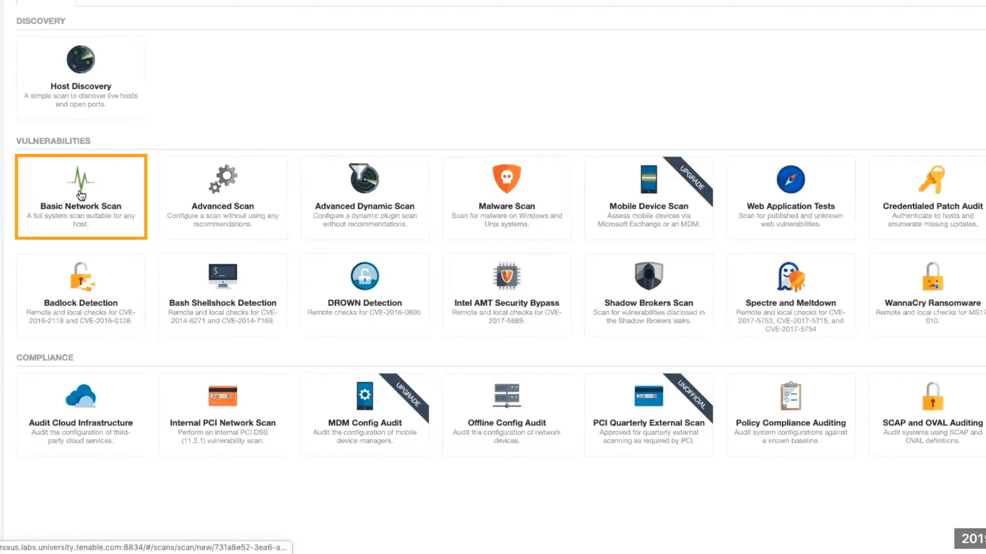
Begin a Basic Network Scan named 'Credentialed Vulnerability Scan of Chicago'.
left_click(80, 194)
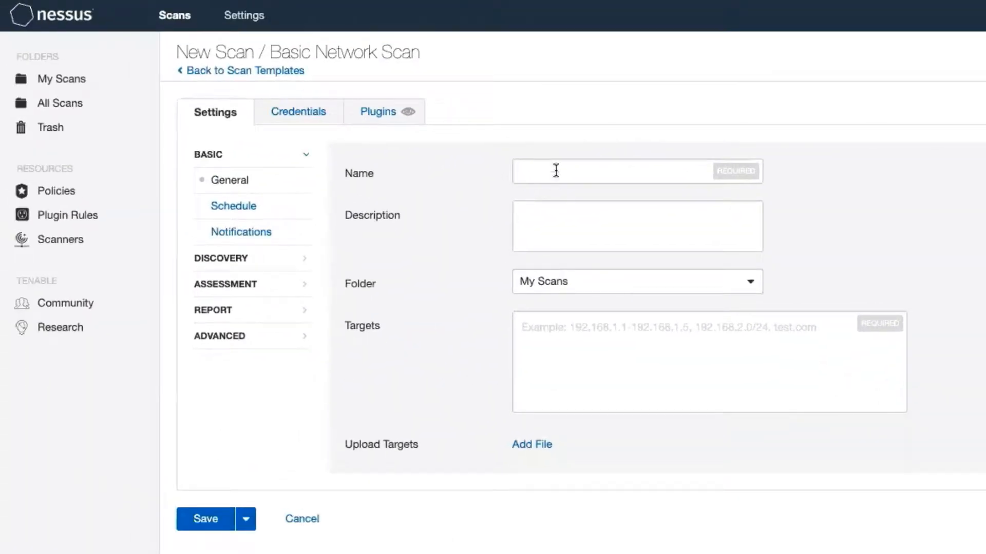
type("Credentialed Vulnerability S")
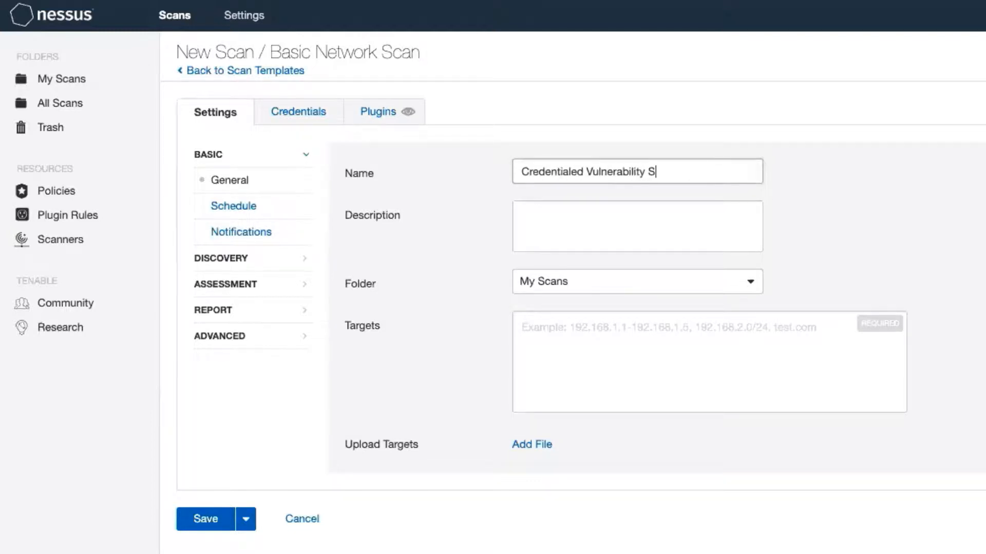
type("can of Chicago")
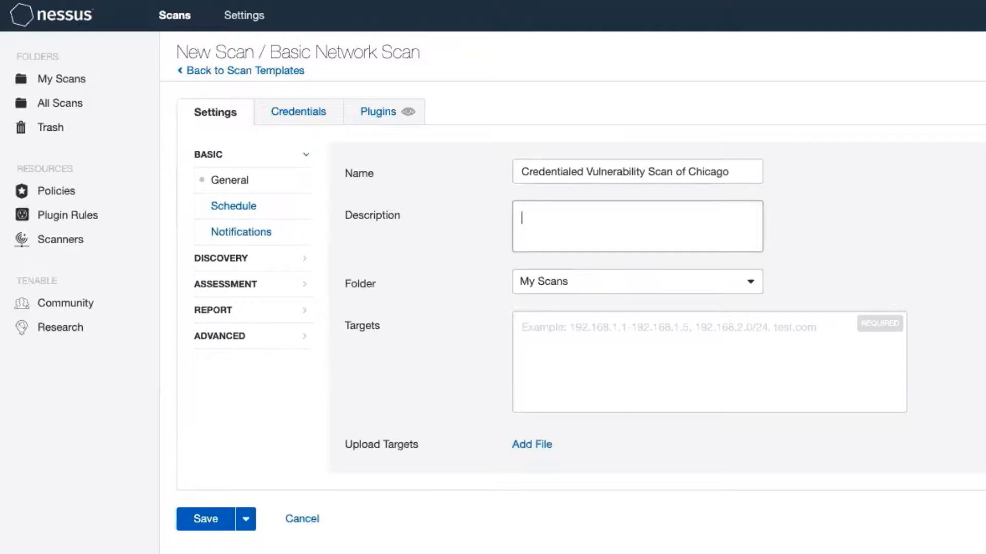
Describe it as a credentialed scan of hosts run Monday mornings at 8am, targeting 10.0.2.4-10.0.2.254.
type("This is a c")
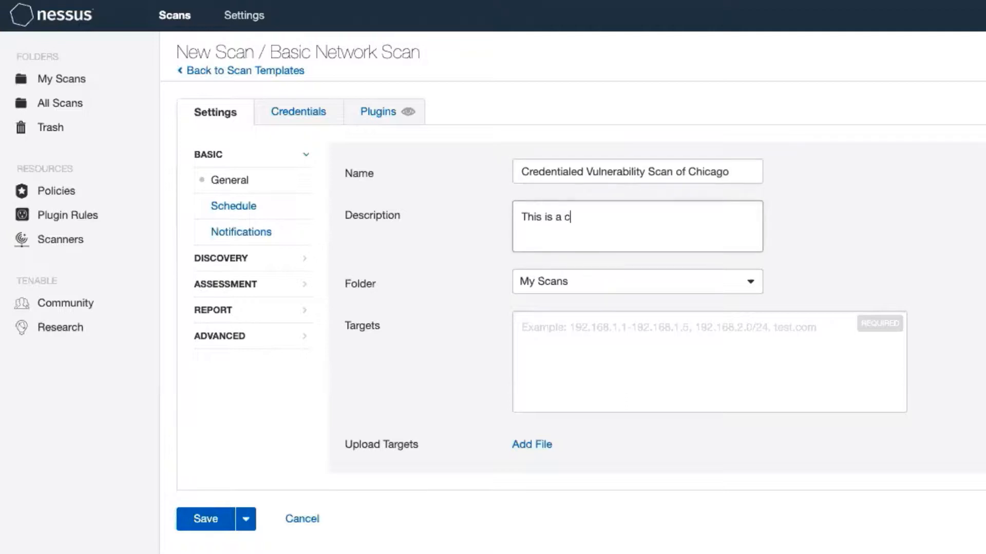
type("redentialed vulnera")
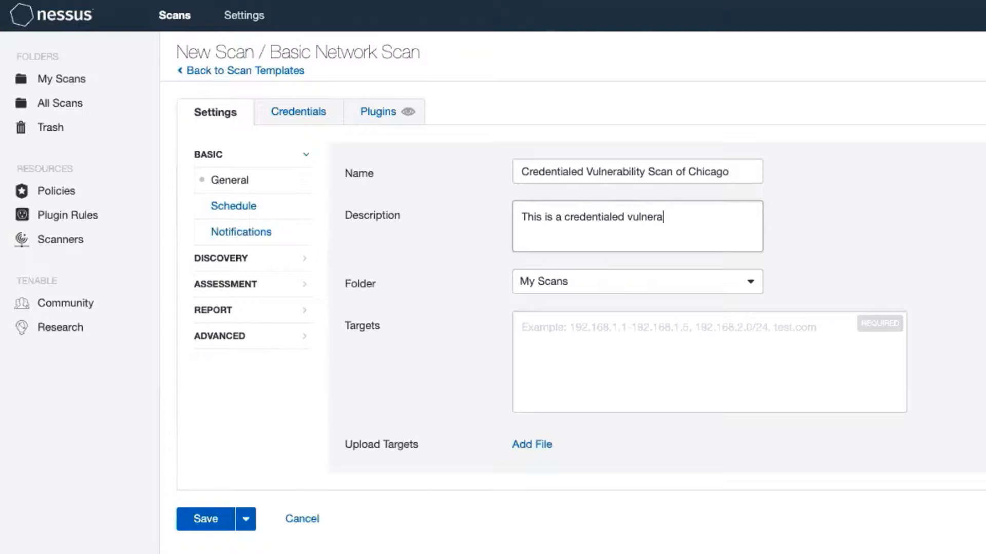
type("bility scan of hosts in the Chicago ne")
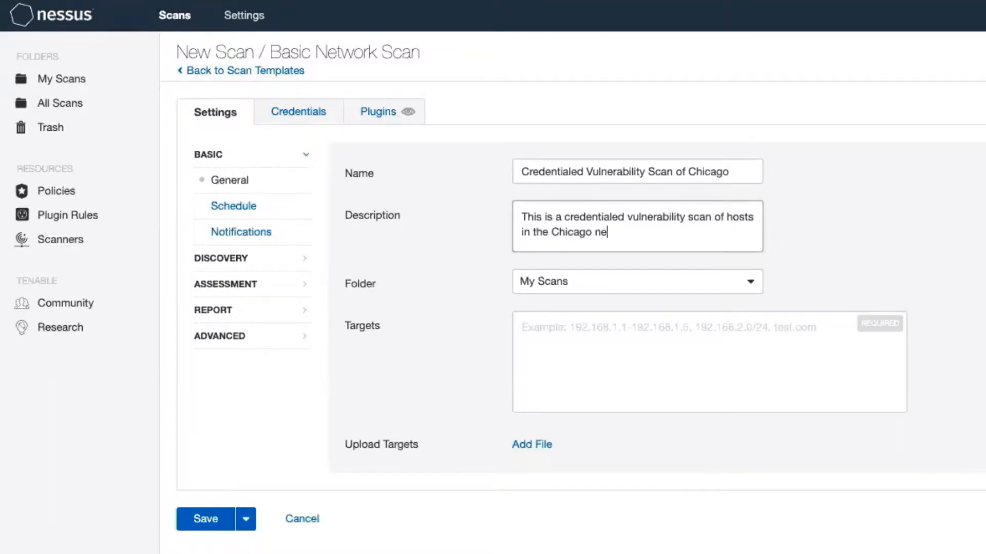
type("twork, it runs")
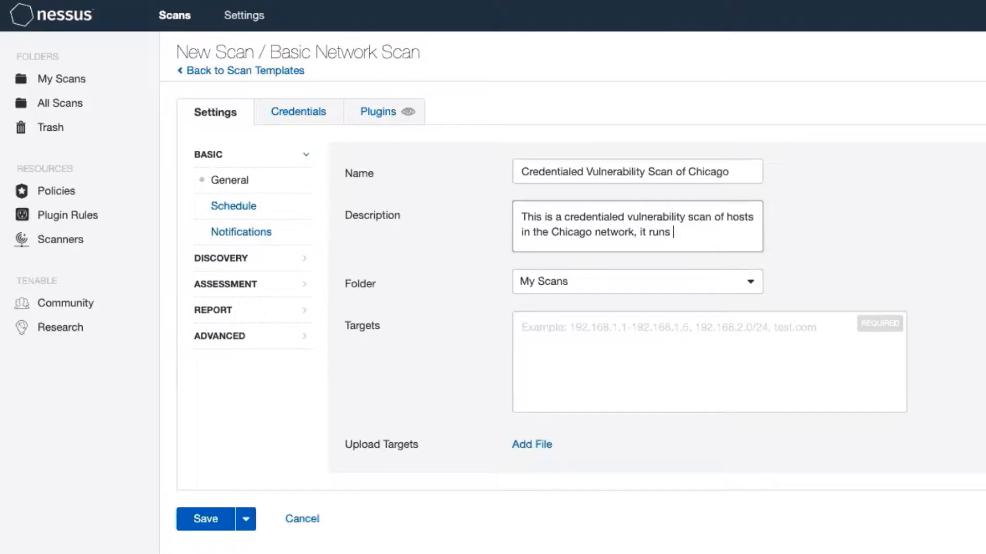
type("Monday mornings a")
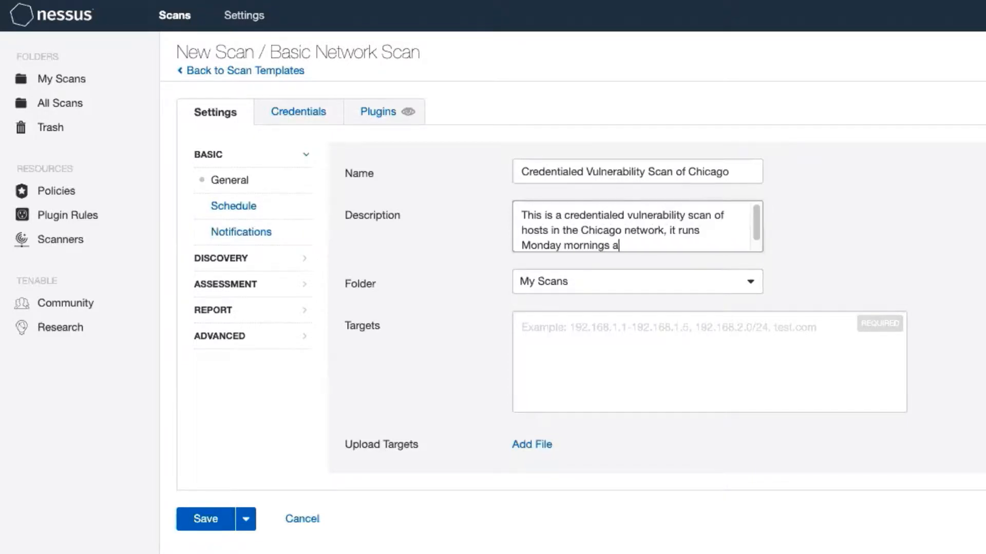
type("t 8am.")
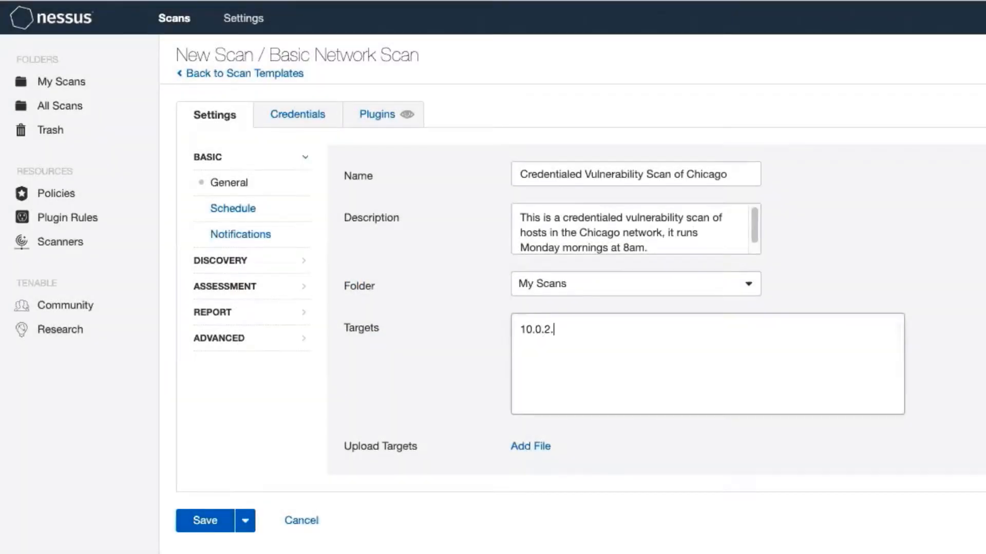
type("4-10.0.2.254")
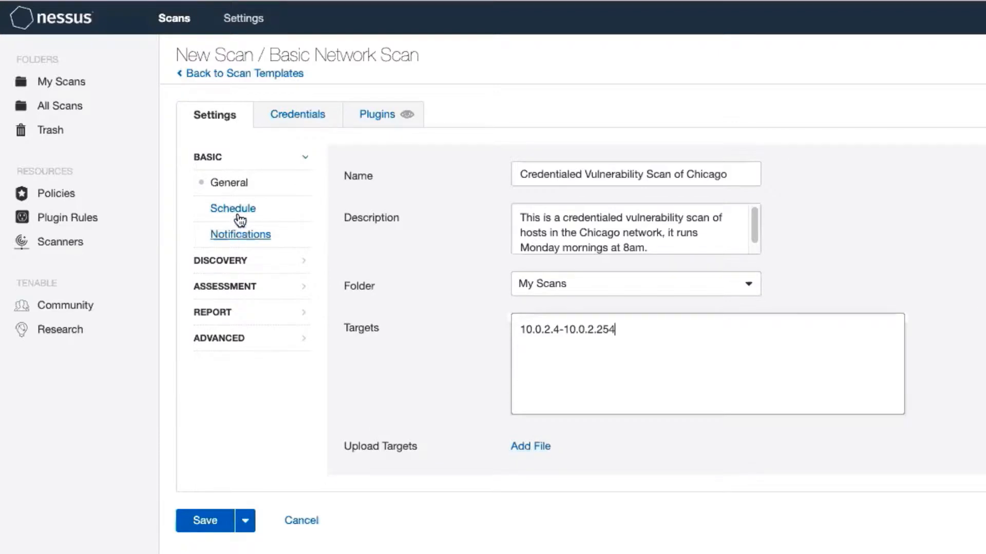
Schedule the scan daily at 08:00 in the US/Central timezone.
left_click(232, 209)
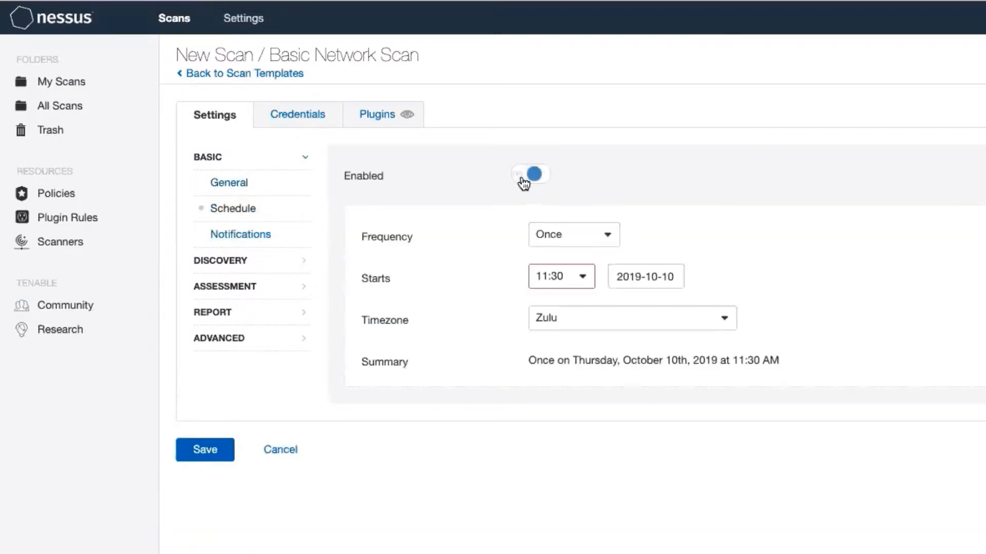
left_click(573, 234)
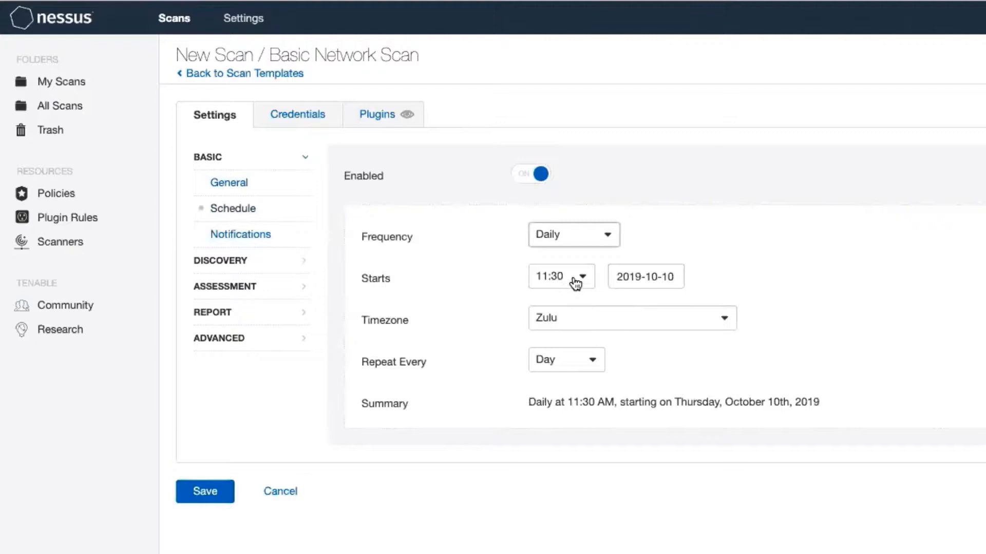
left_click(562, 276)
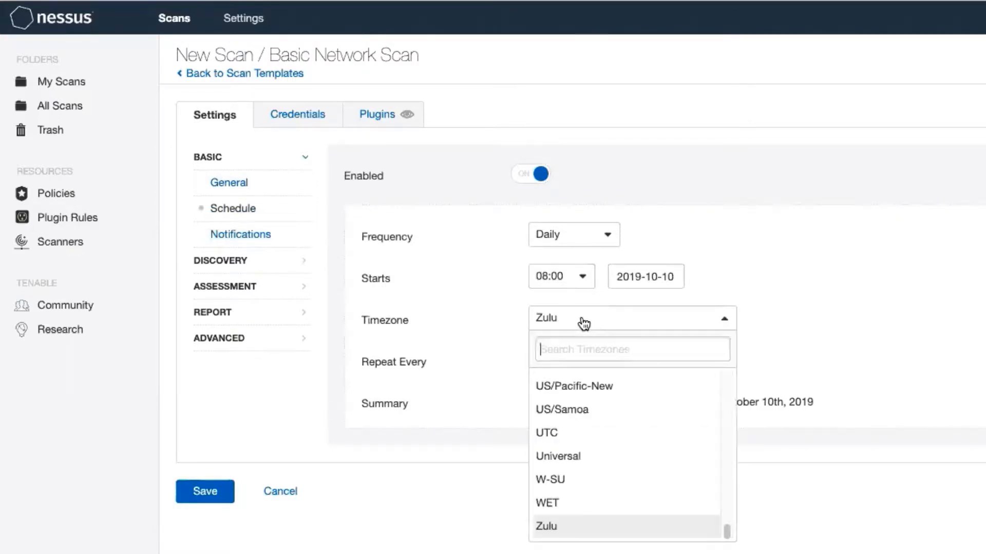
type("central")
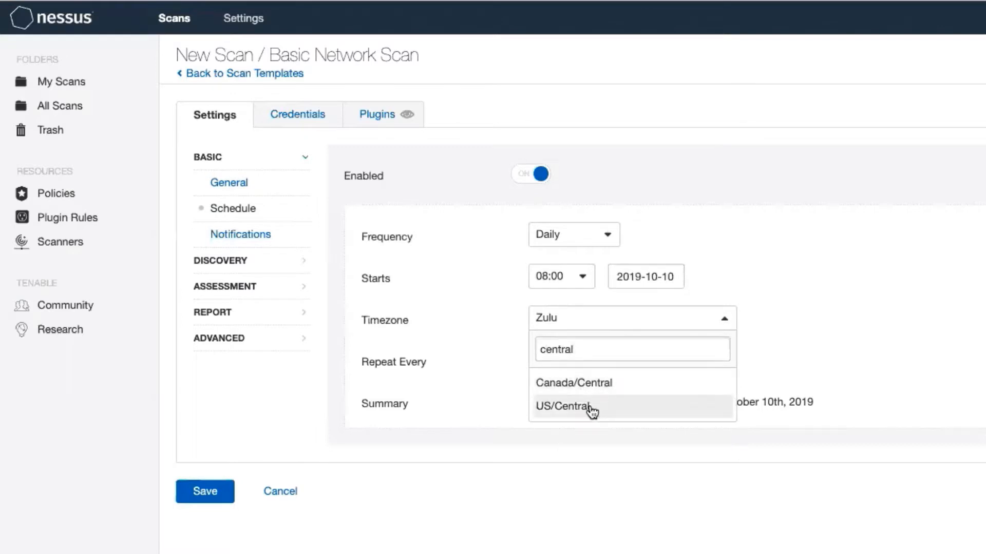
left_click(567, 406)
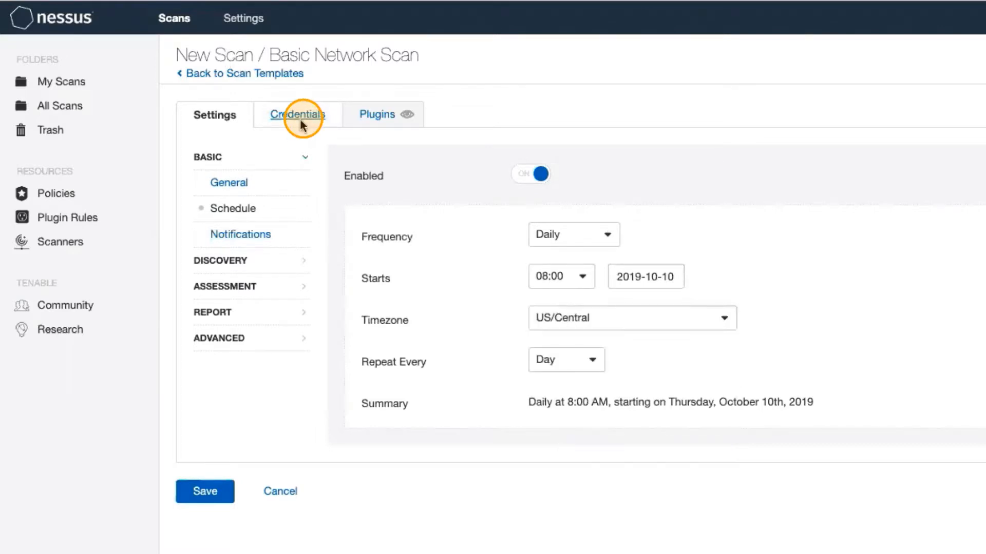
Add Windows password credentials for scanadmin, starting the Remote Registry service during the scan.
left_click(295, 114)
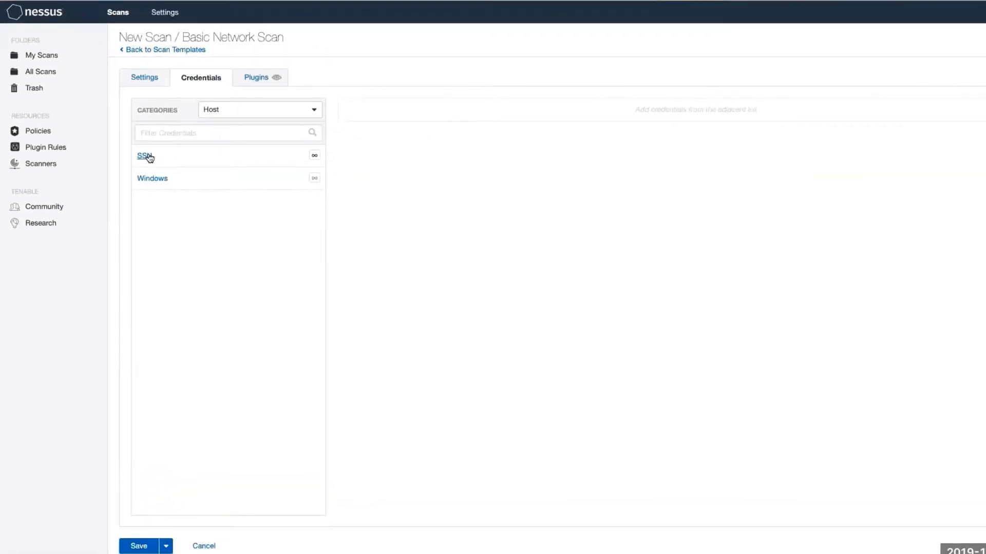
mouse_move(156, 182)
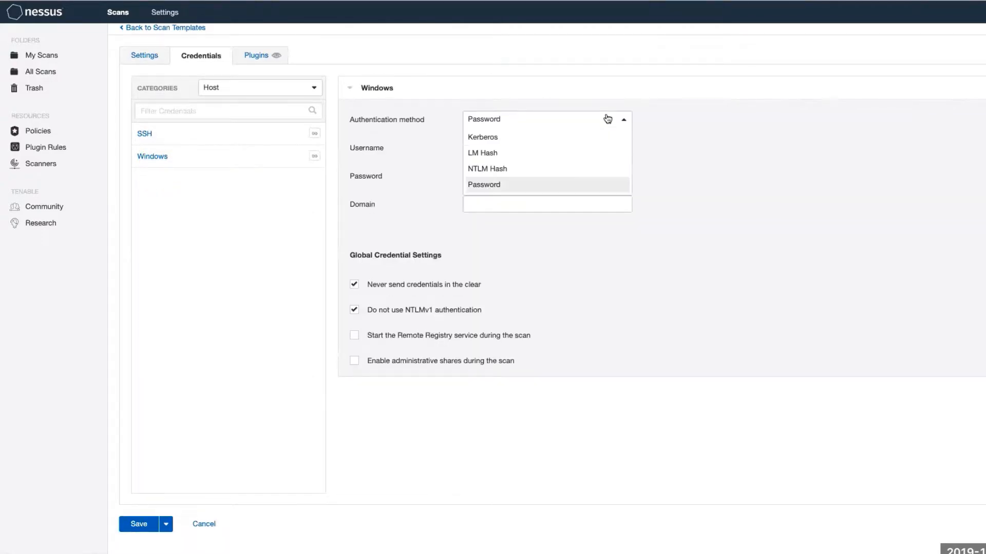
mouse_move(504, 168)
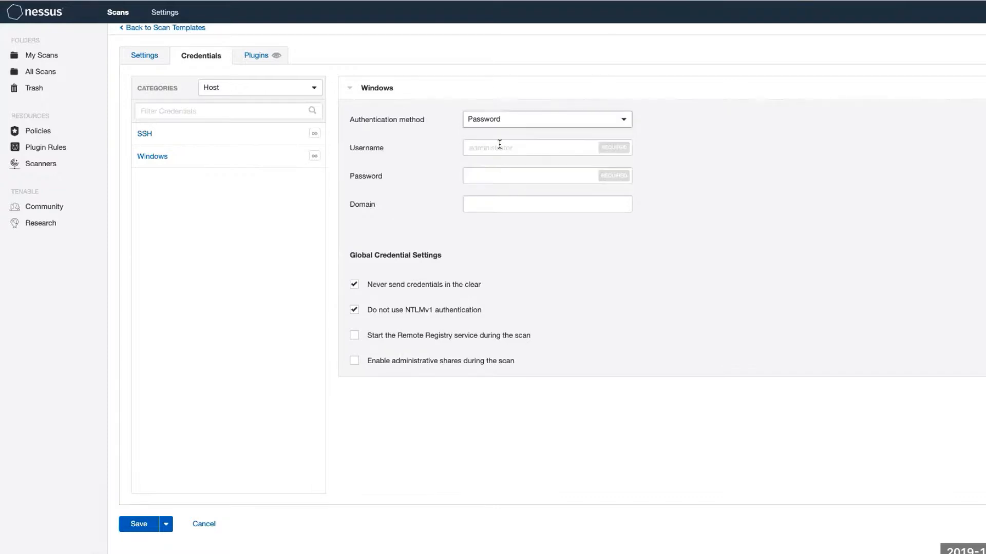
type("scanadmin")
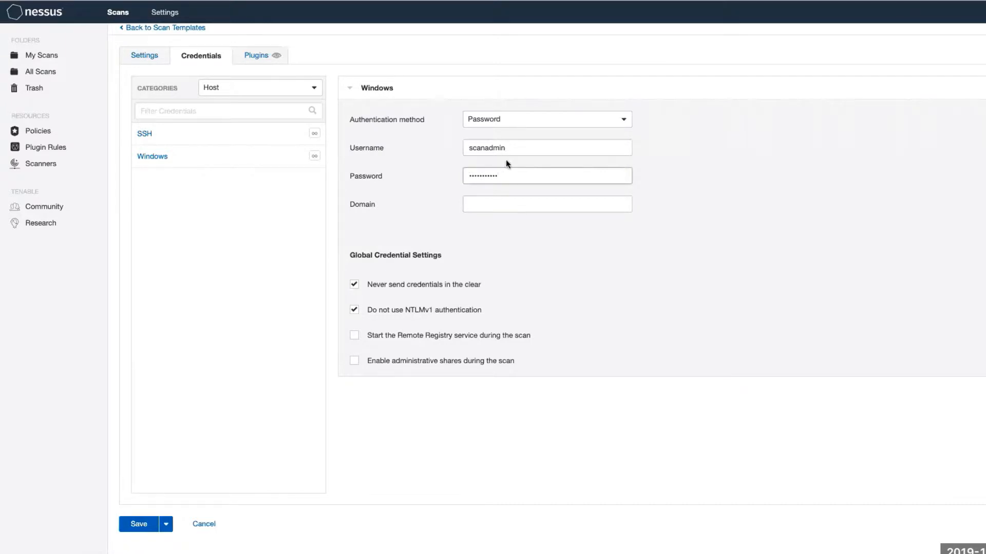
mouse_move(382, 458)
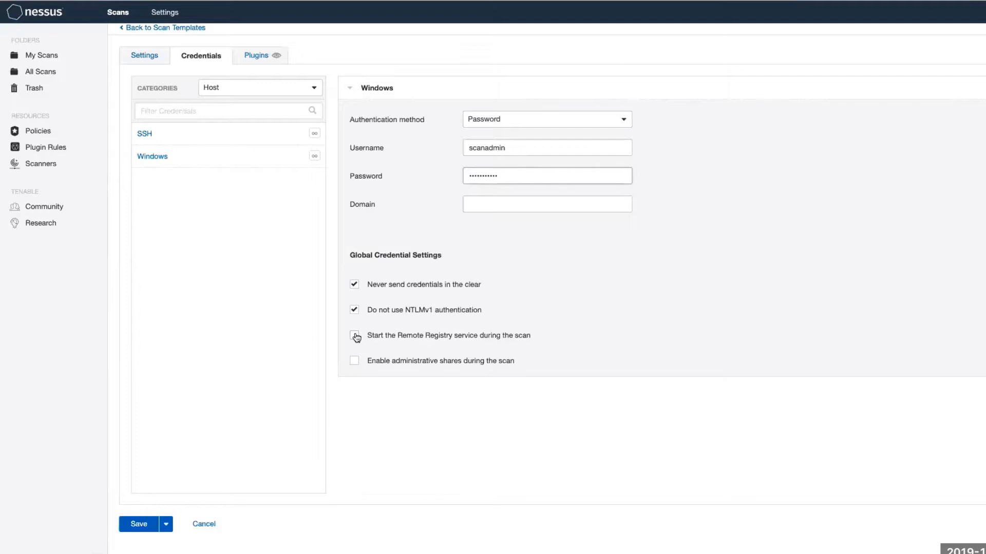
left_click(355, 334)
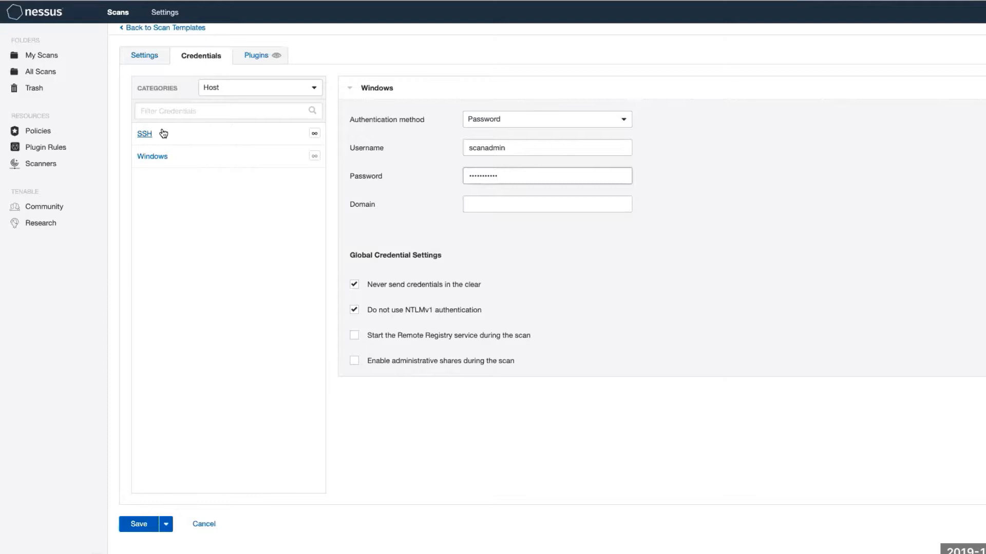
Add SSH password credentials for scanadmin with privilege escalation left at Nothing, and save.
left_click(144, 133)
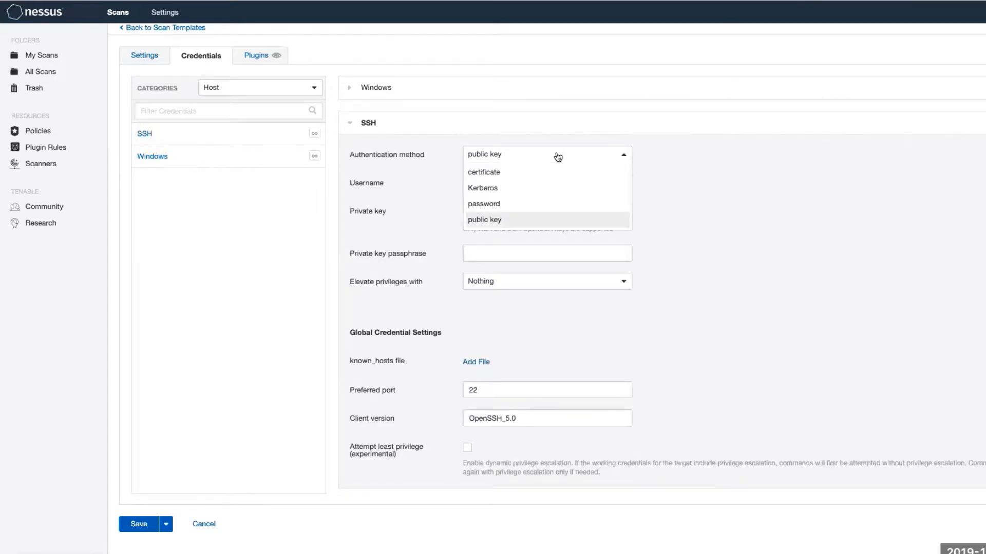
left_click(484, 203)
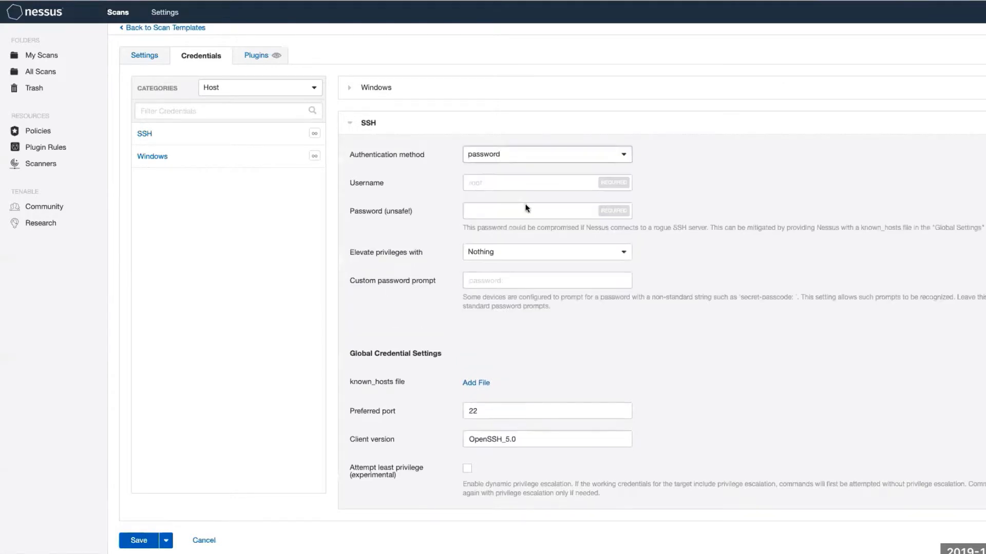
type("scanadmin")
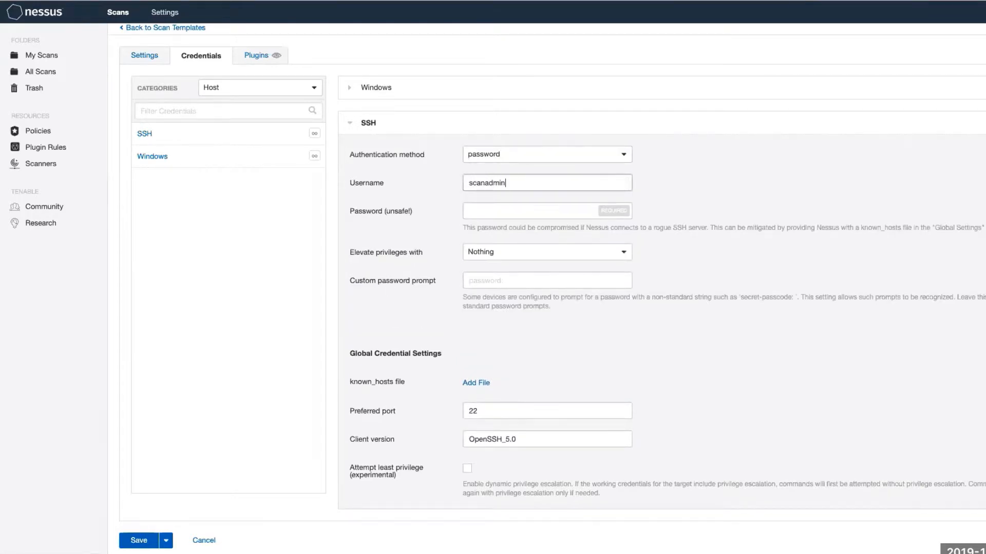
type("password")
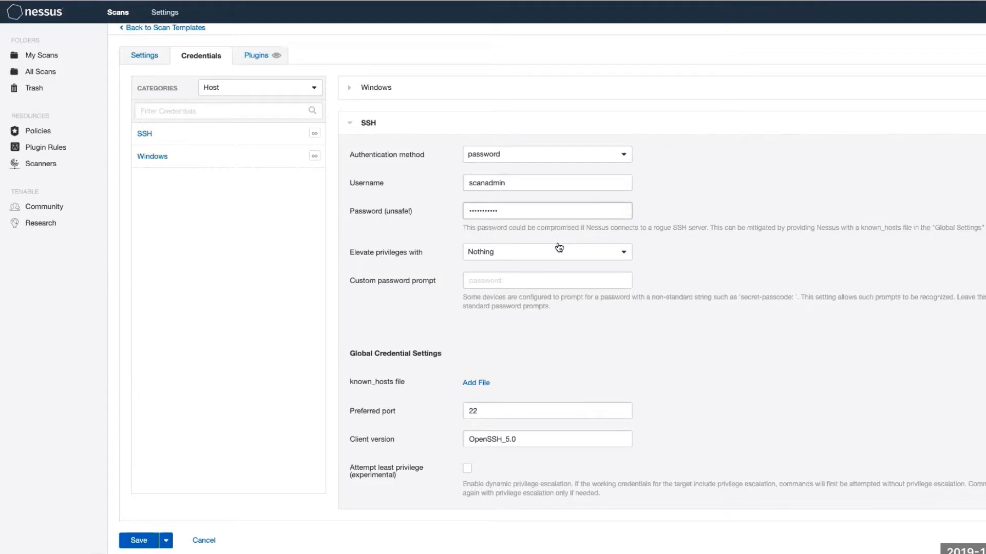
left_click(547, 252)
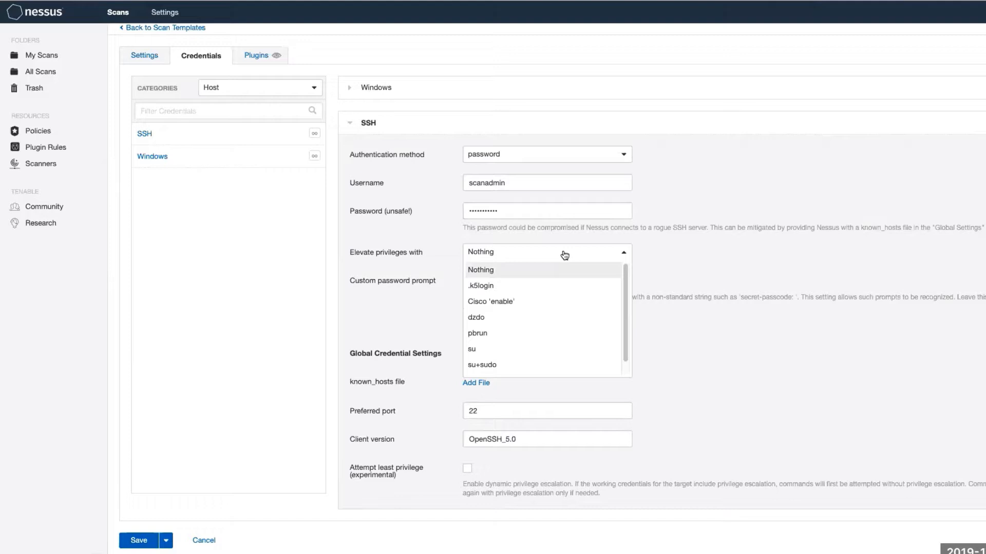
left_click(481, 270)
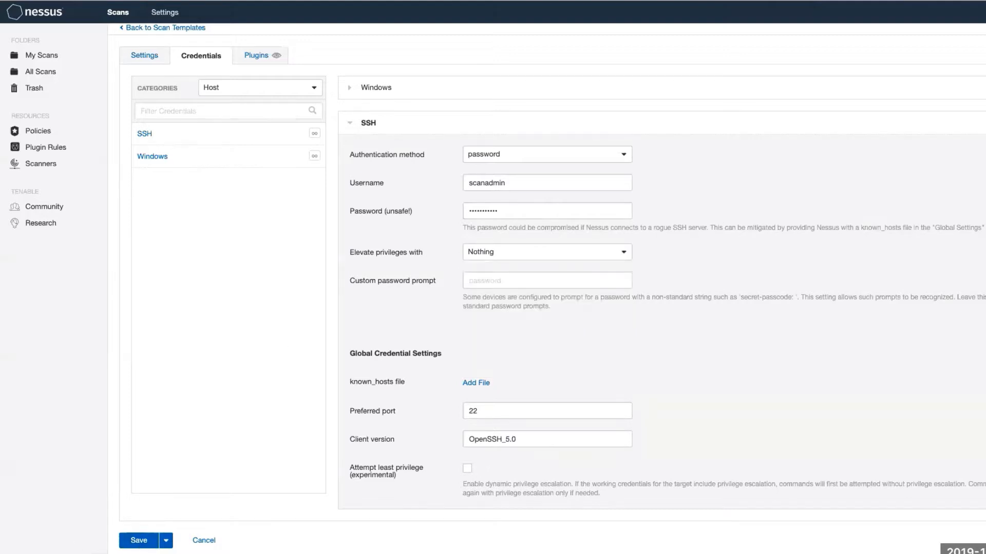
left_click(139, 540)
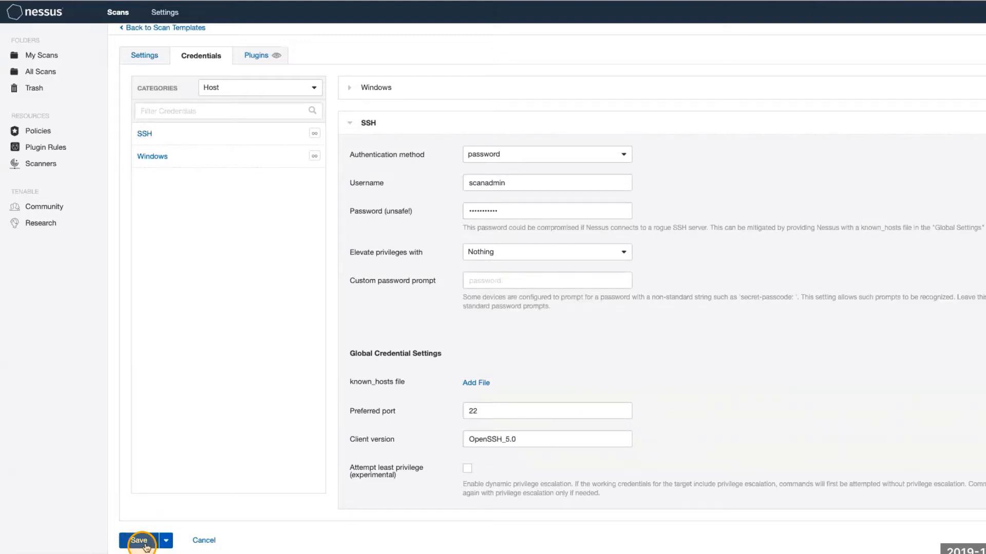
Save the Chicago scan and launch it from the My Scans list.
left_click(140, 541)
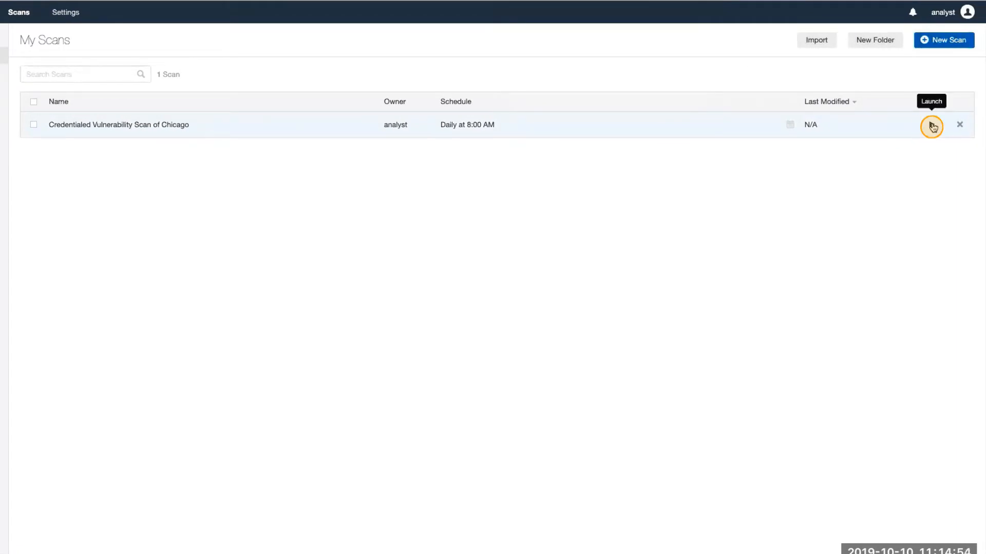
left_click(932, 124)
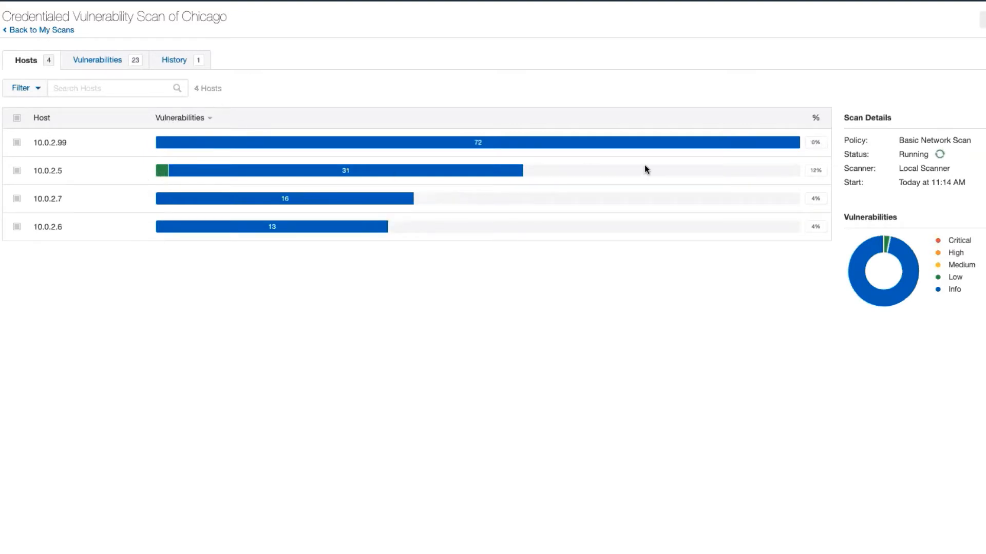
mouse_move(805, 235)
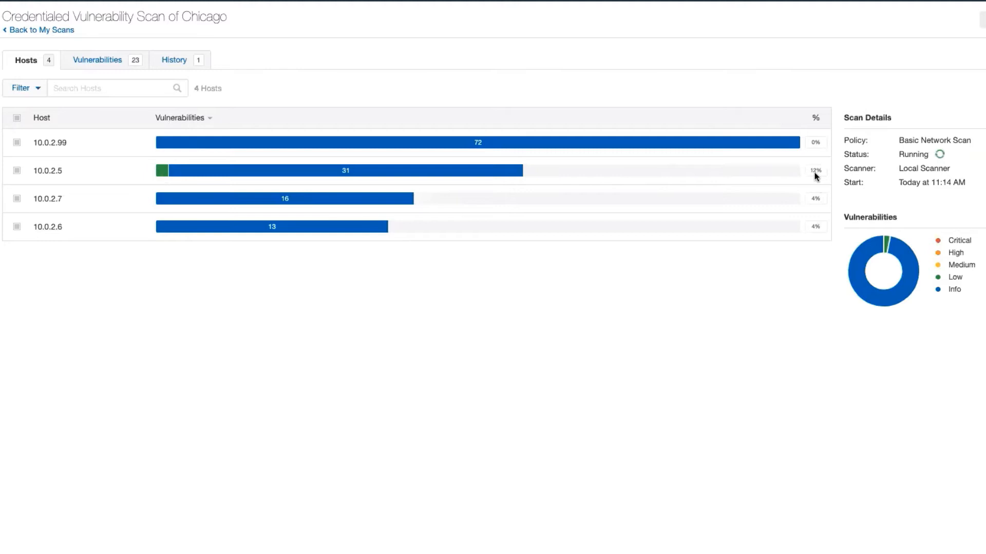
mouse_move(818, 224)
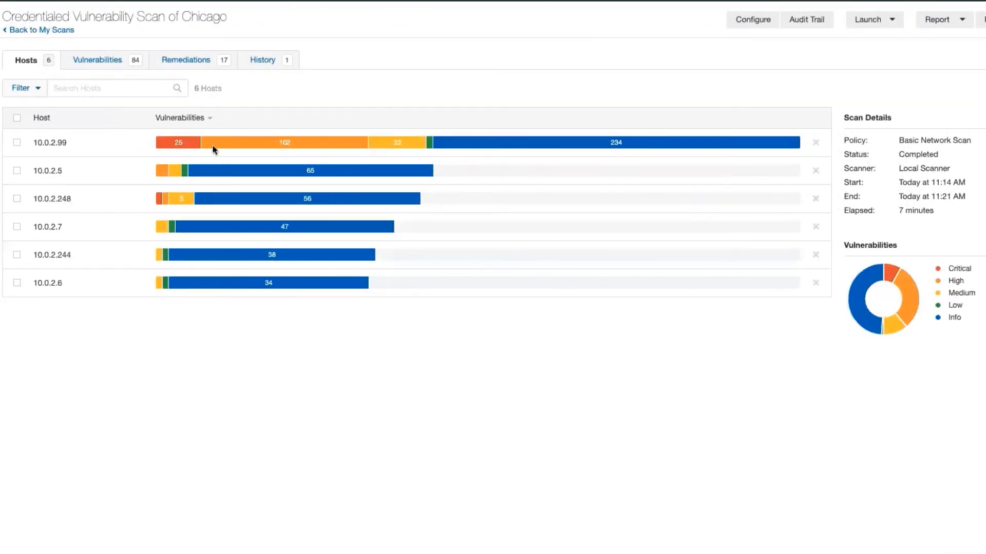
mouse_move(52, 286)
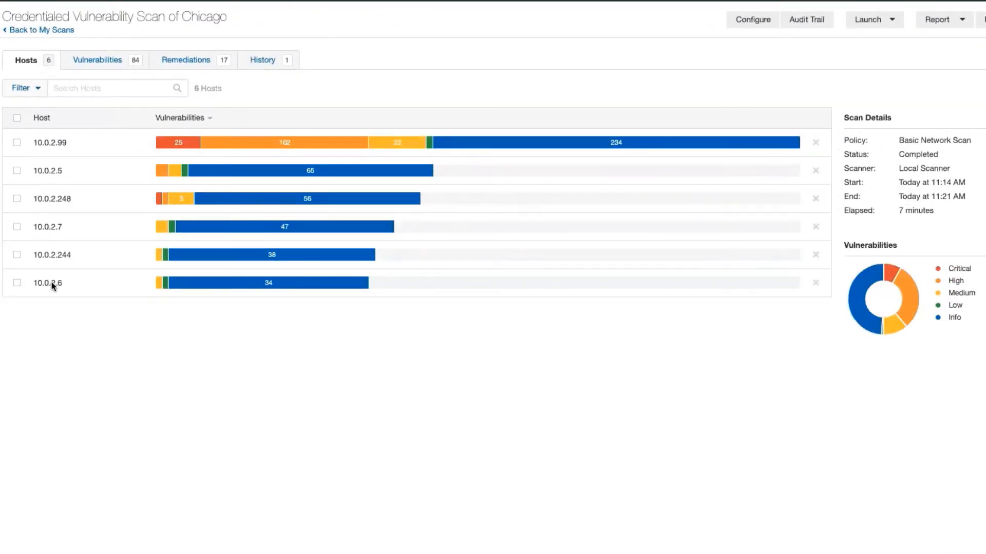
mouse_move(290, 152)
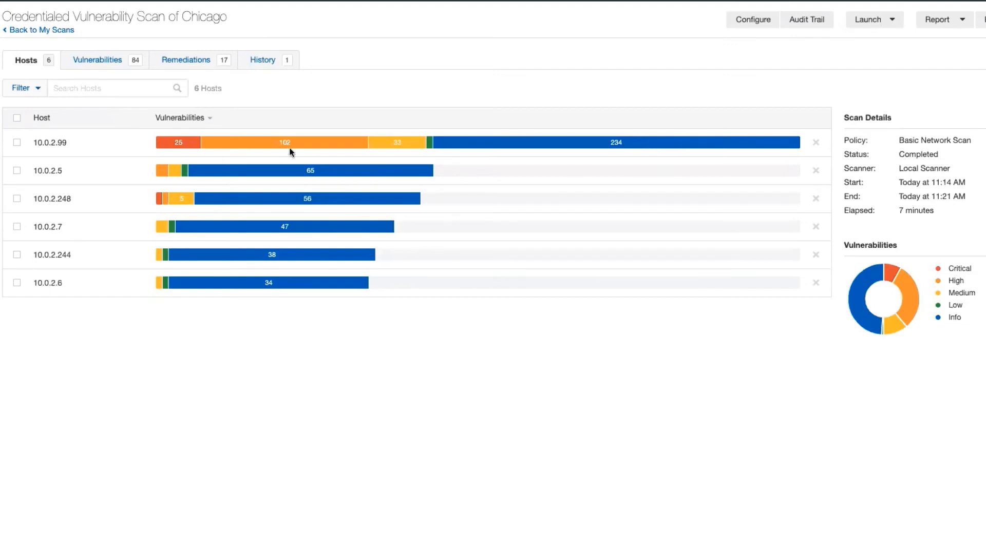
mouse_move(948, 157)
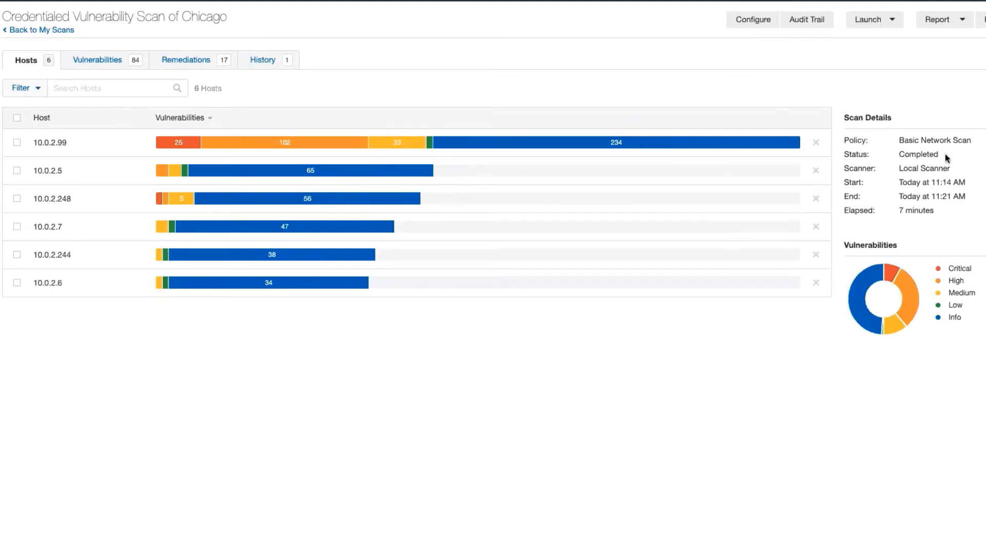
mouse_move(100, 62)
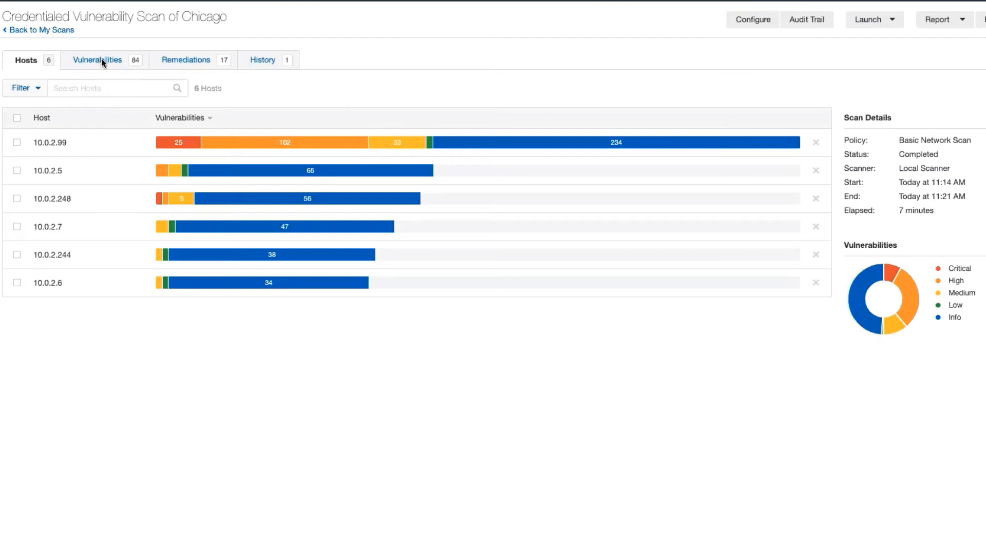
Show the scan's 84 vulnerabilities, including Oracle JRE, Adobe Reader and .NET issues.
left_click(98, 60)
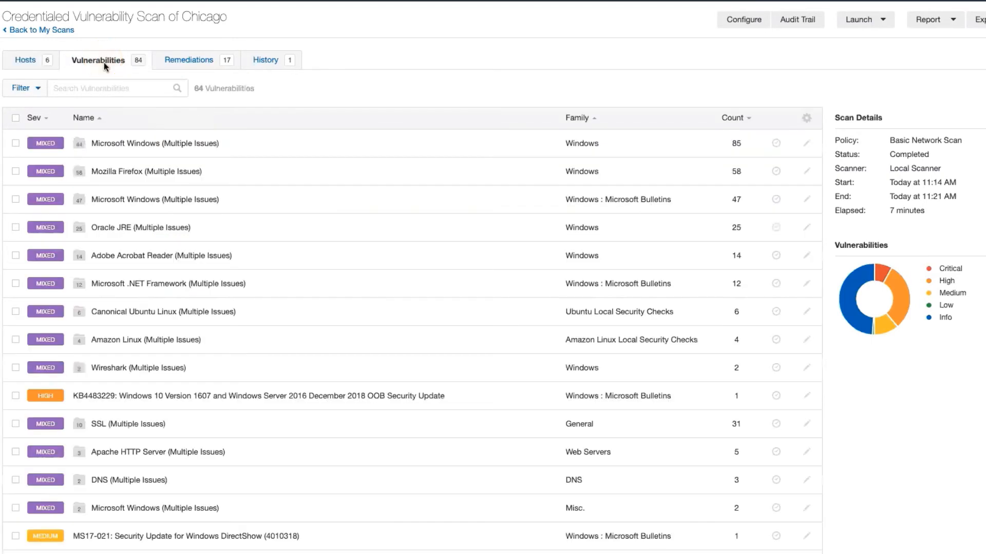
mouse_move(117, 303)
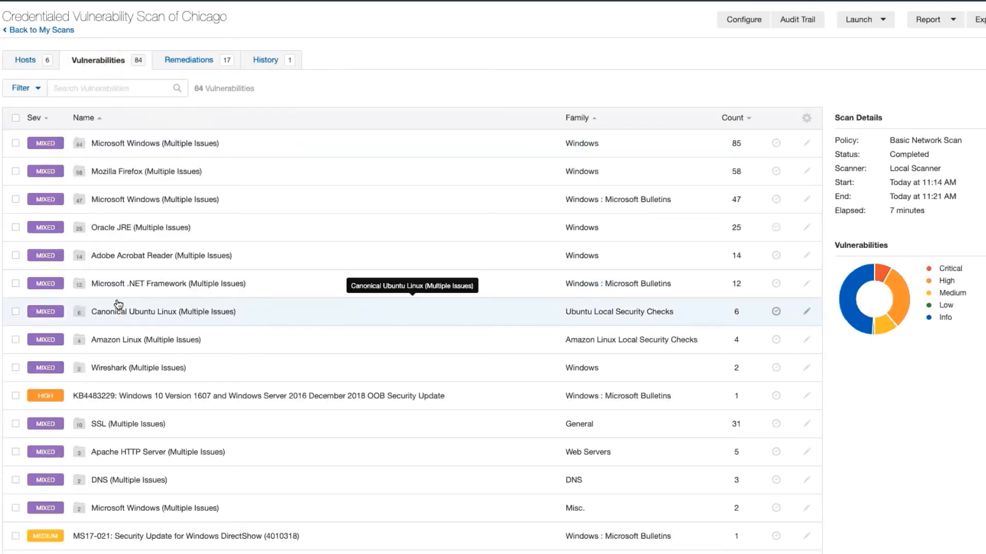
mouse_move(119, 169)
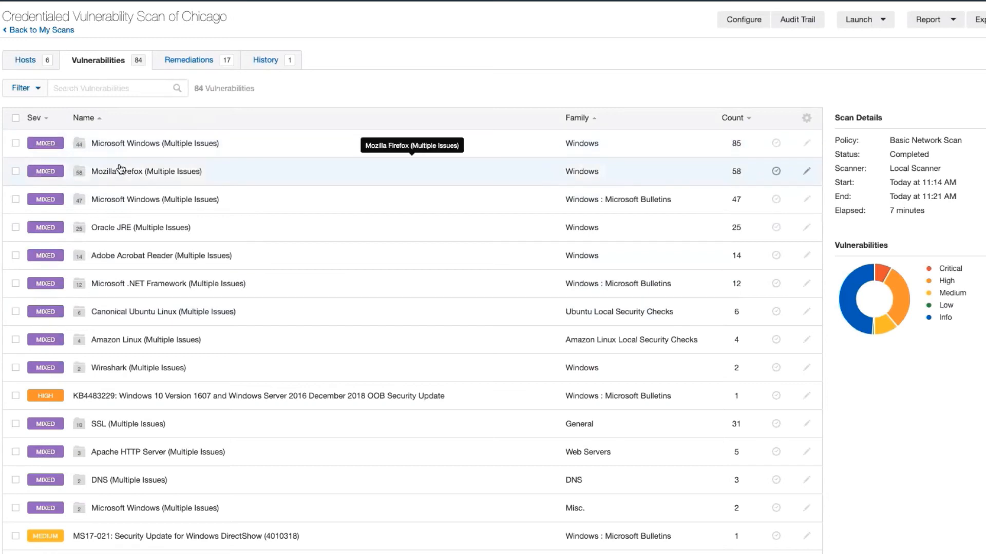
mouse_move(203, 47)
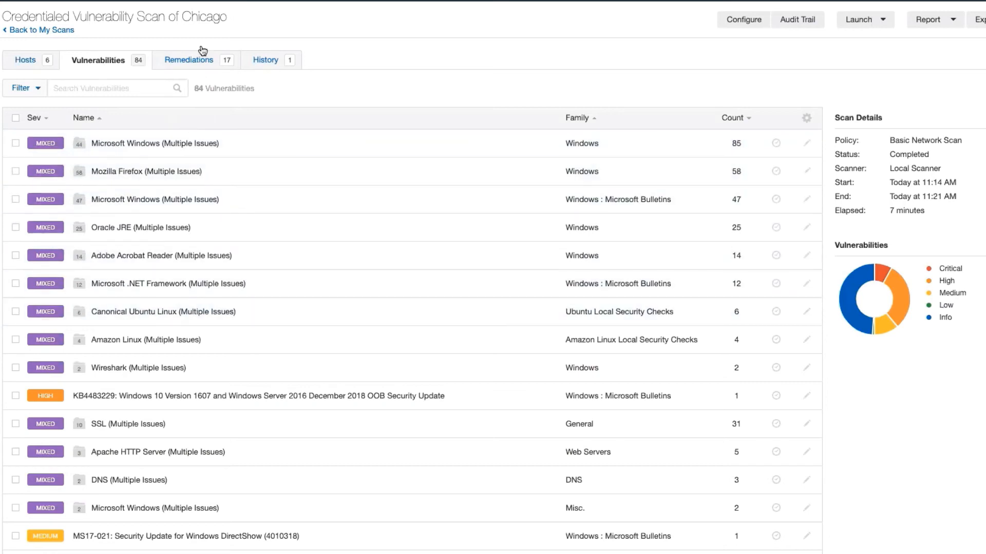
Show the 17 recommended remediations, led by Firefox, Adobe Reader and Java upgrades.
left_click(189, 59)
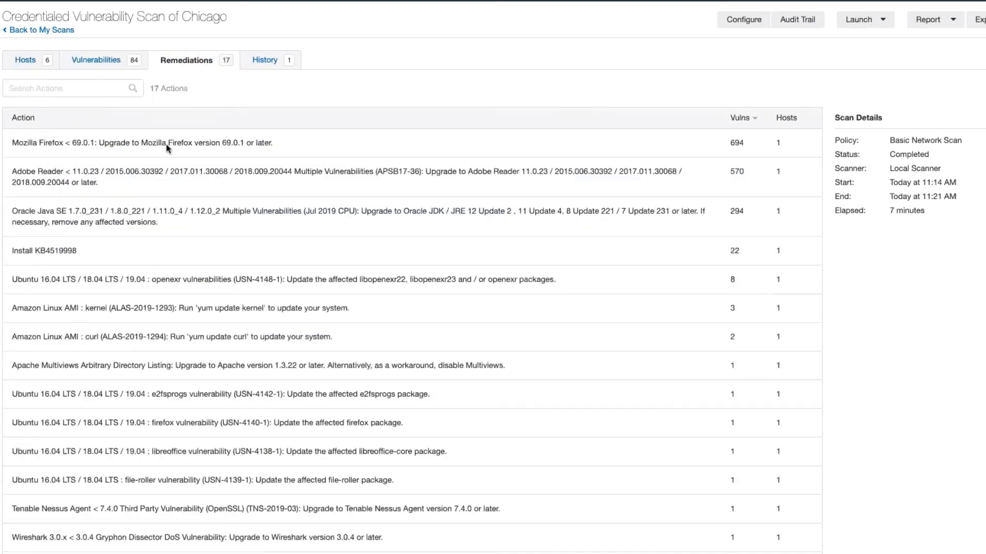
mouse_move(197, 378)
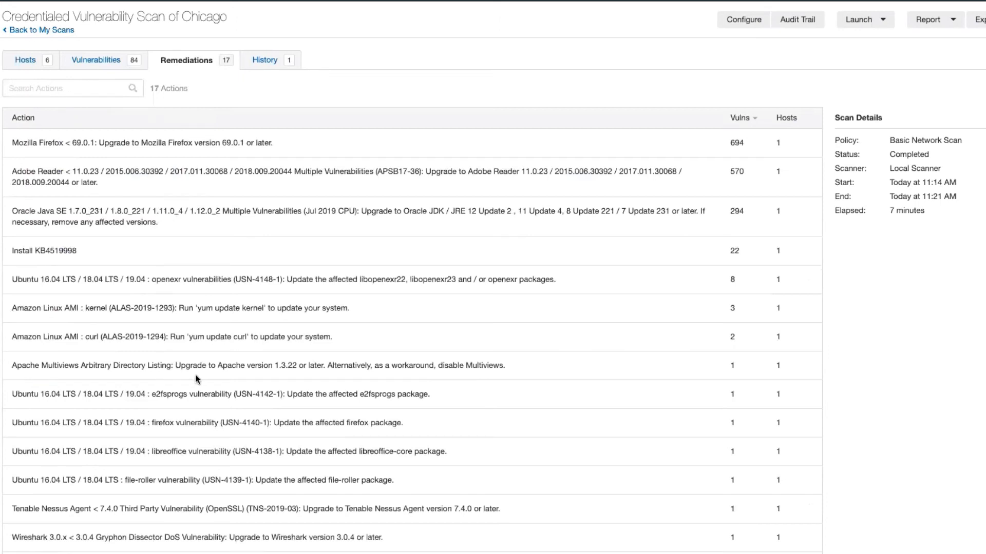
mouse_move(67, 154)
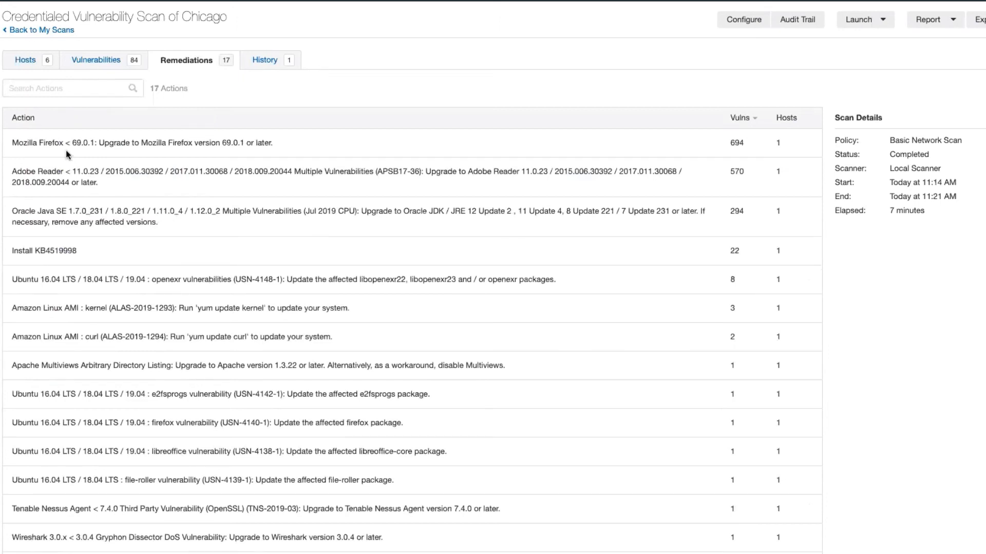